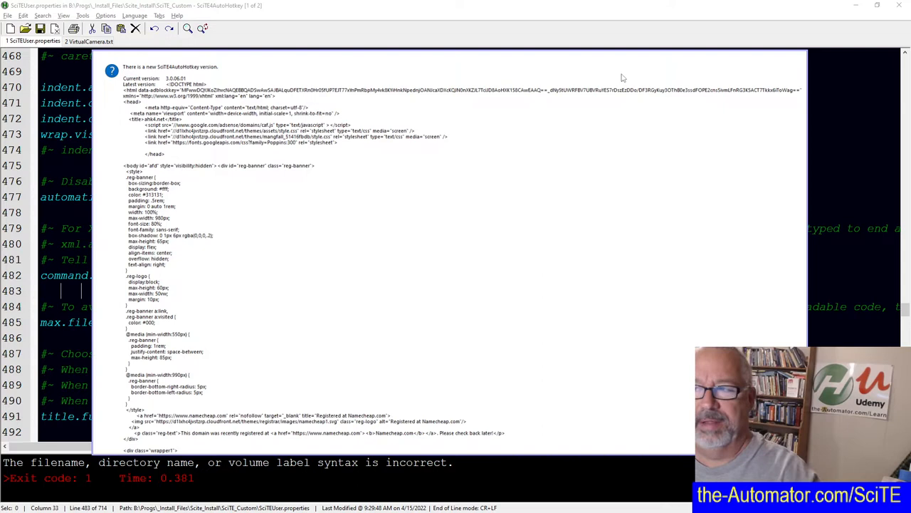
{"action": "mouse_move", "coordinate": [808, 57]}
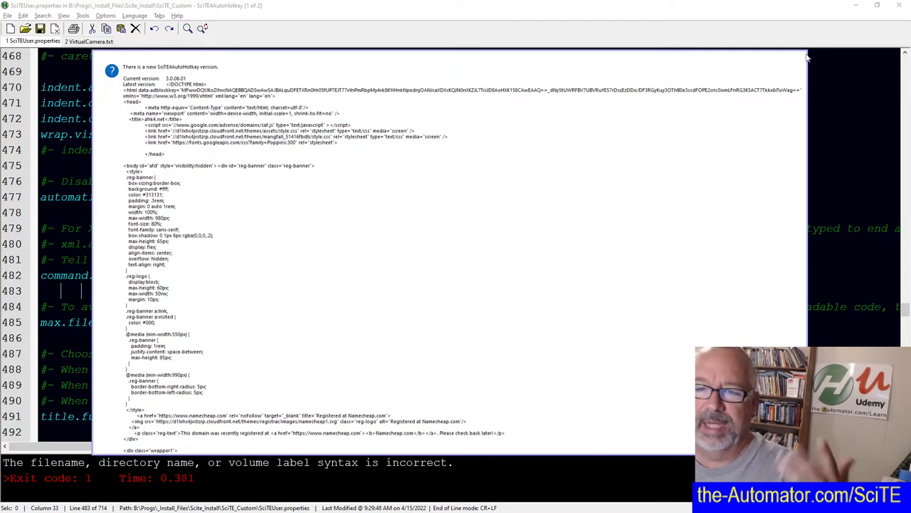
{"action": "mouse_move", "coordinate": [552, 119]}
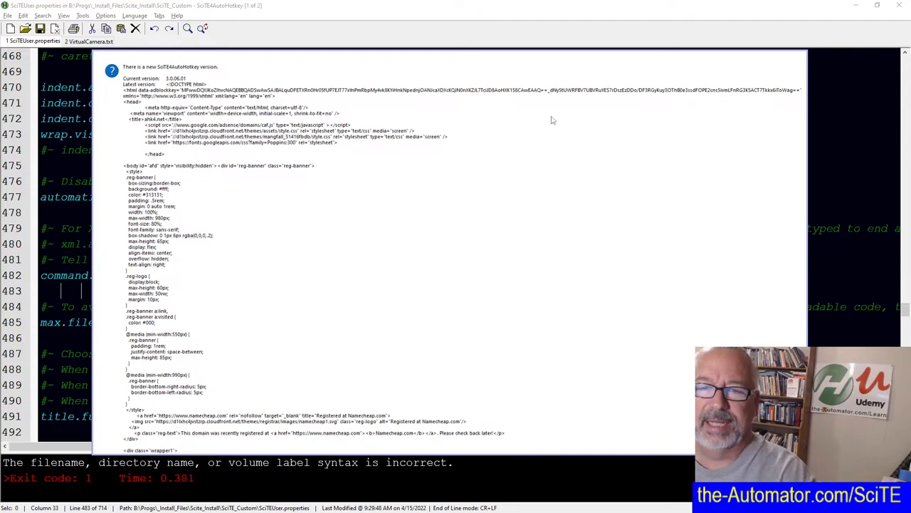